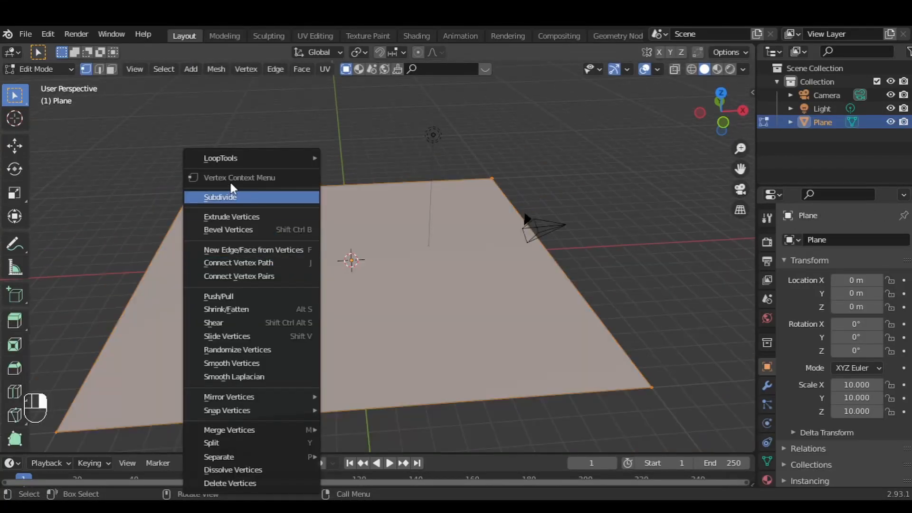
# Step: Subdivide the plane with 100 cuts, sculpt rolling hills, and view through the camera
pyautogui.click(221, 196)
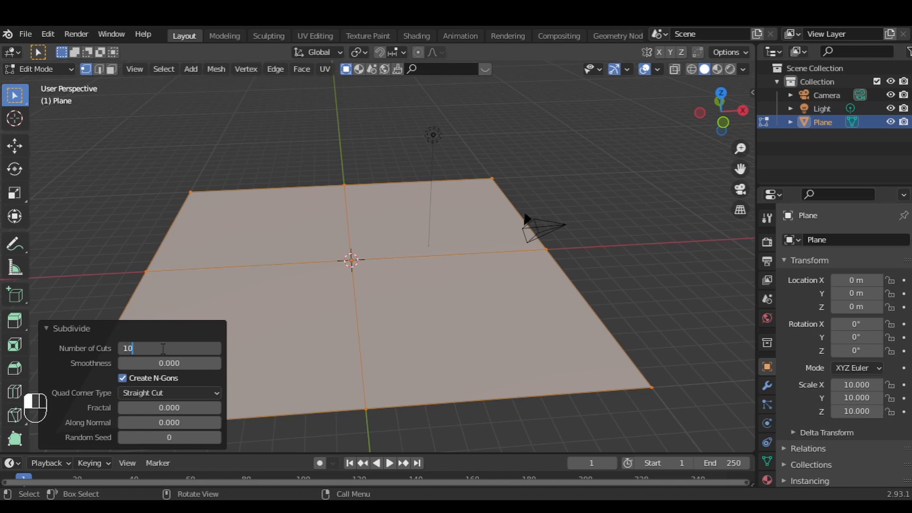
pyautogui.click(33, 69)
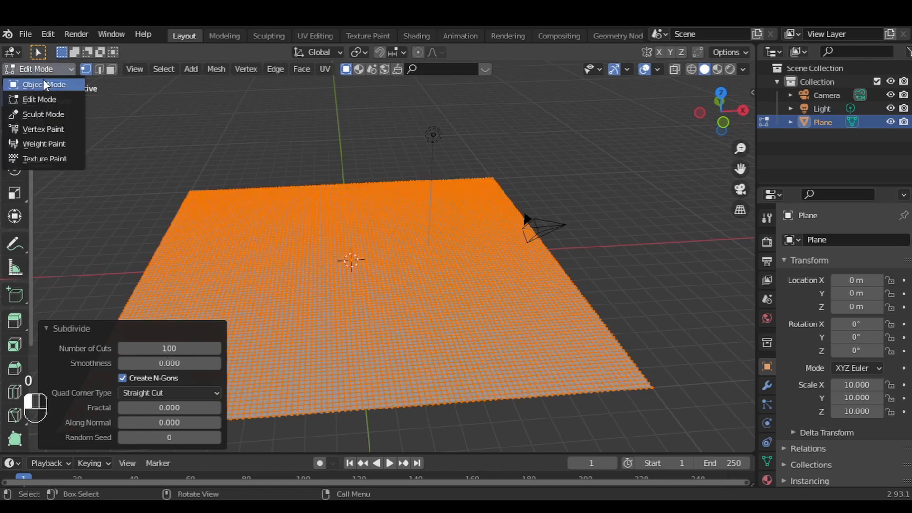
pyautogui.click(43, 114)
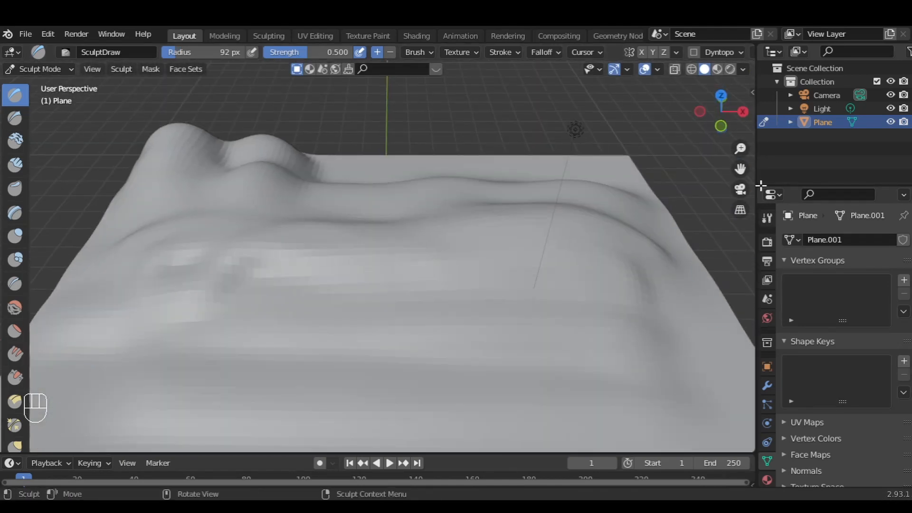
pyautogui.press('KP_0')
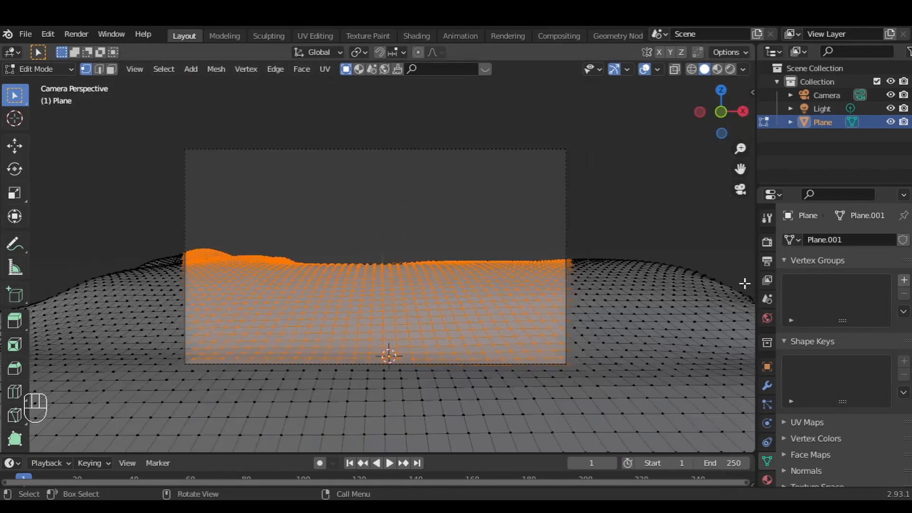
# Step: Add hair grass with interpolated children, vertex-group density and length, path steps and strand diameter
pyautogui.click(903, 280)
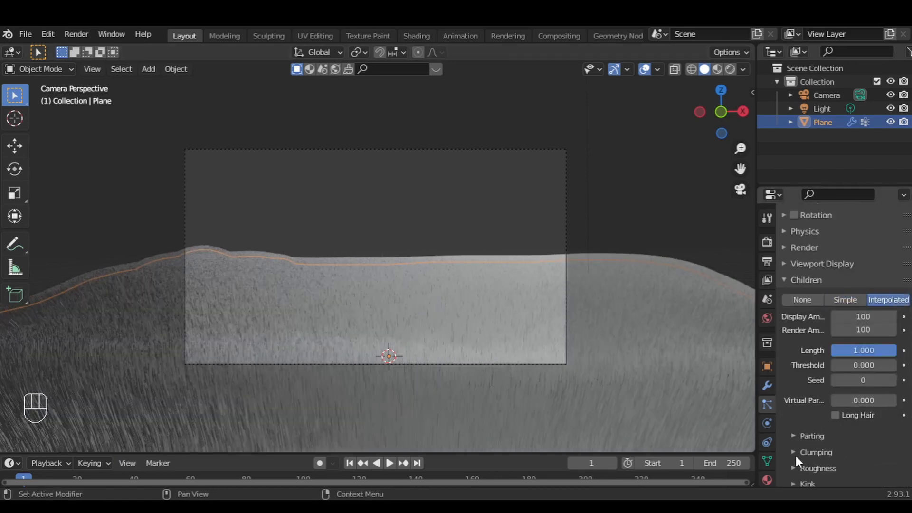
pyautogui.scroll(-3)
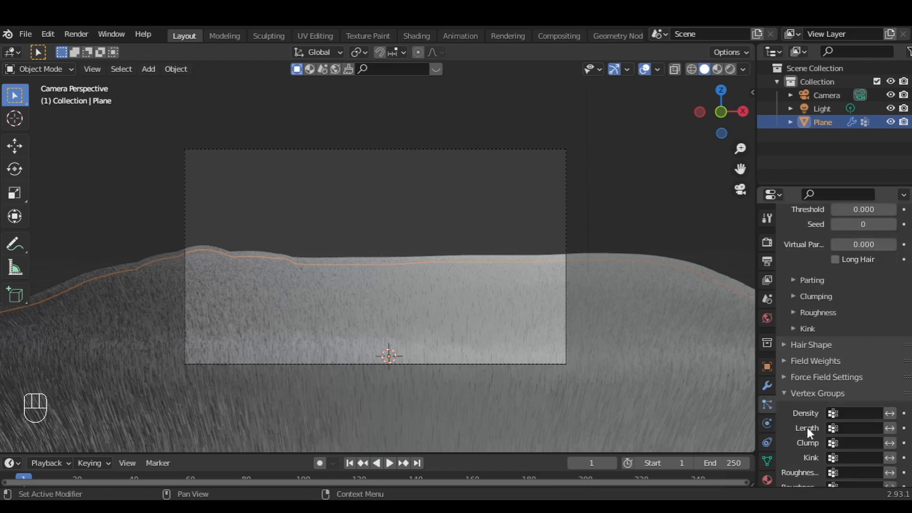
pyautogui.click(859, 428)
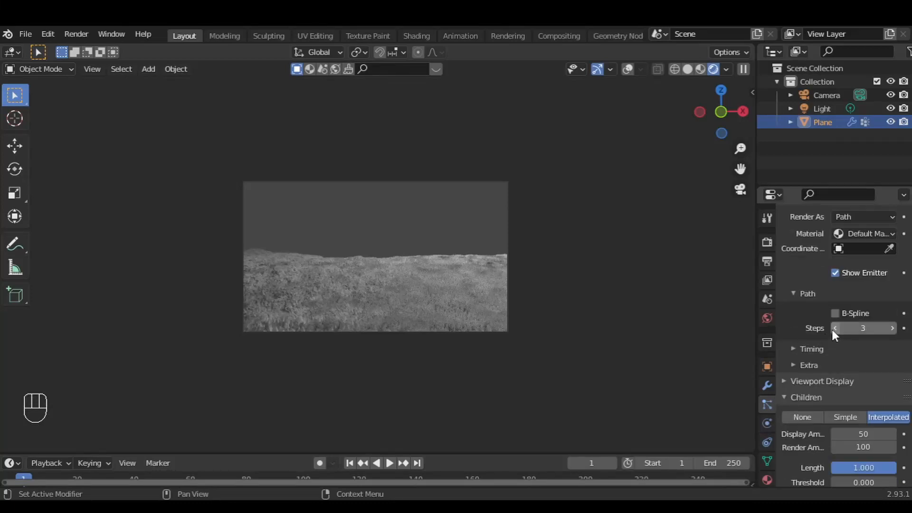
pyautogui.click(836, 328)
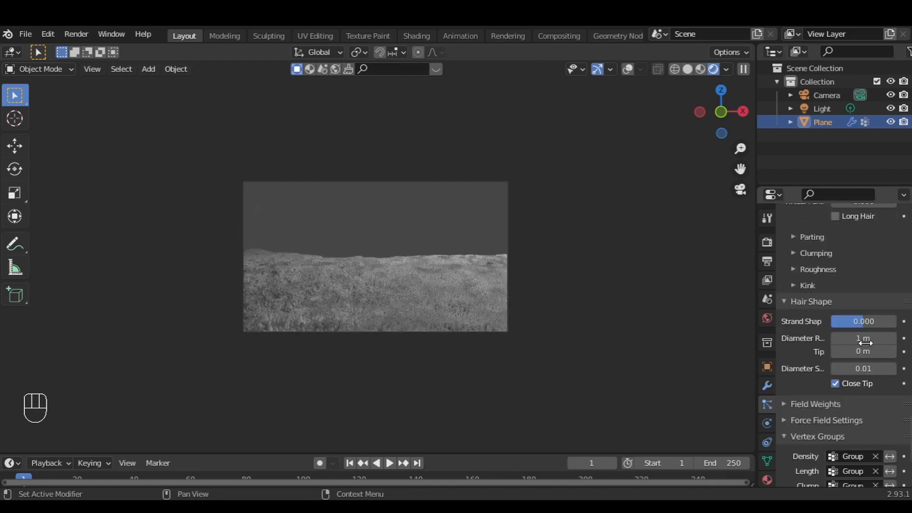
pyautogui.click(863, 339)
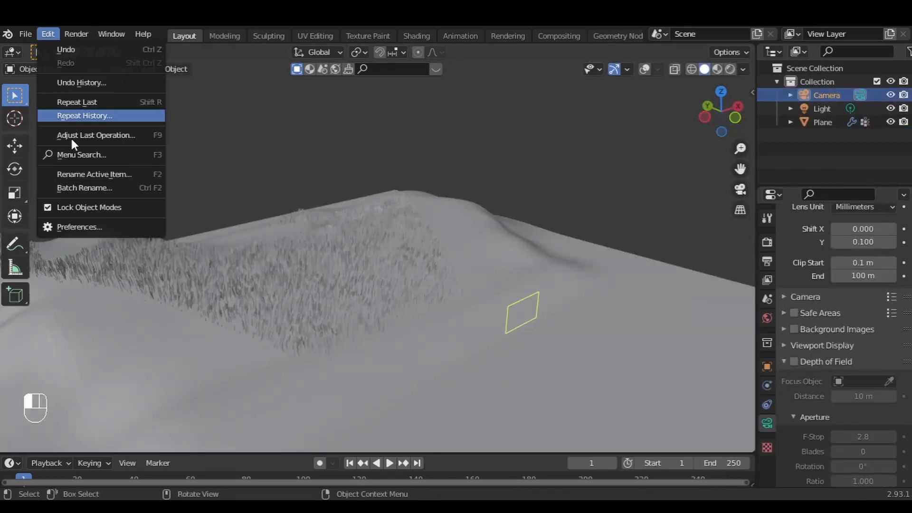
# Step: Enable the Sapling Tree Gen add-on and generate a tree named 'tree'
pyautogui.click(80, 227)
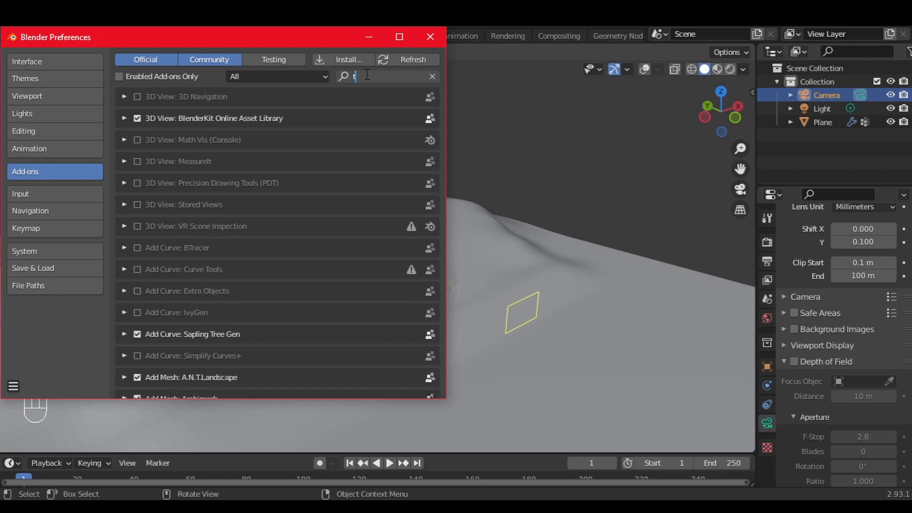
pyautogui.write('ree')
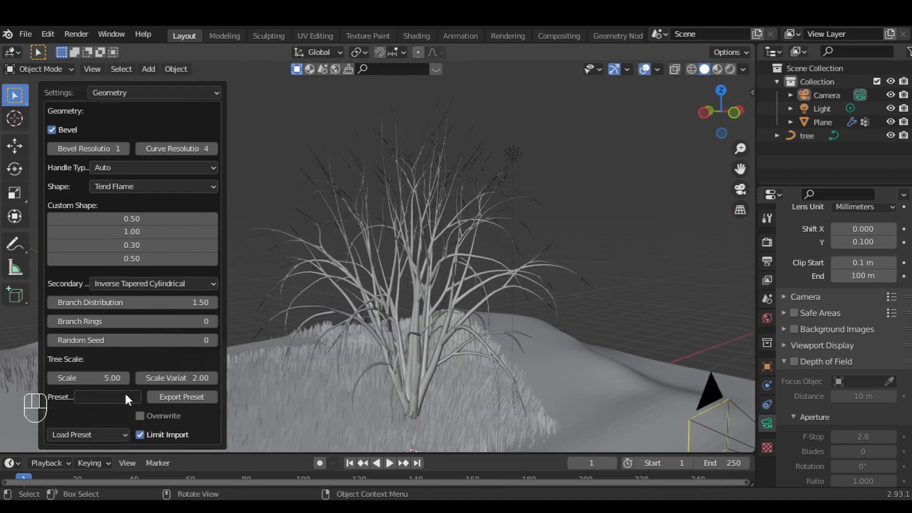
# Step: Reshape the sapling tree, scale it, raise it onto the hill and convert it to mesh
pyautogui.click(88, 435)
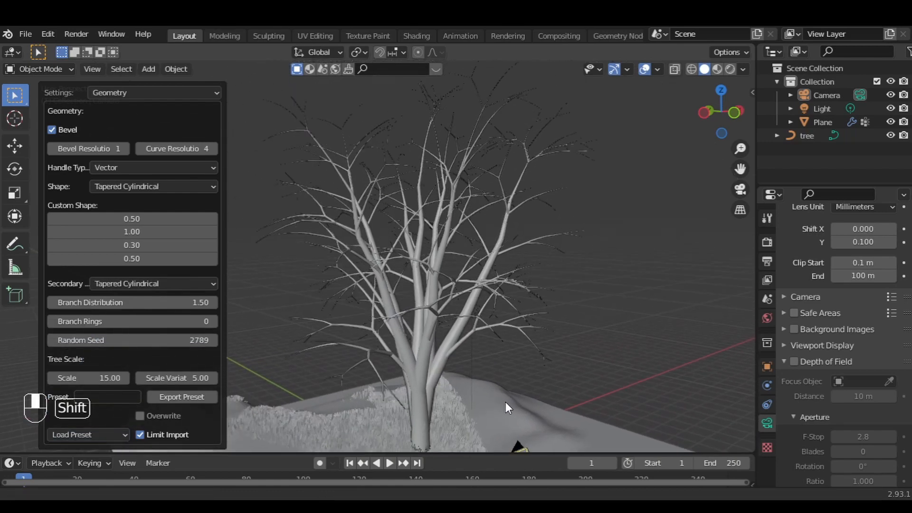
pyautogui.press('s')
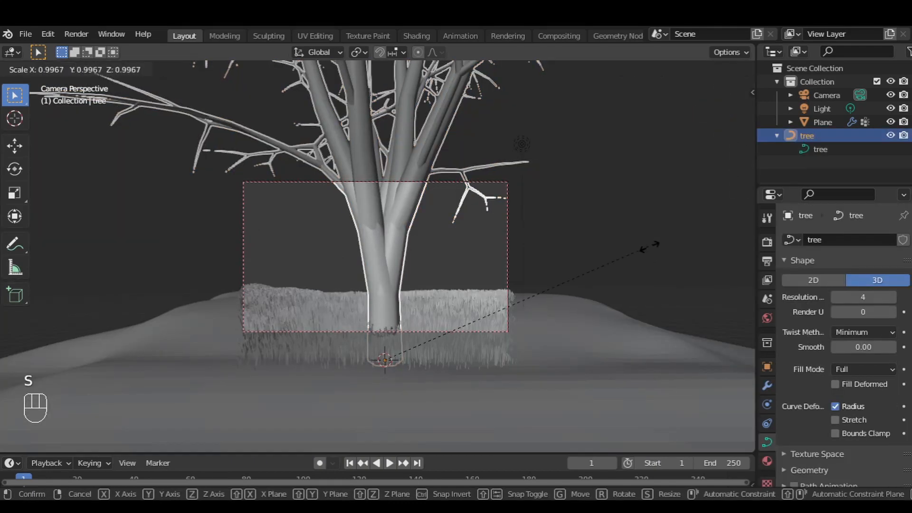
pyautogui.click(555, 340)
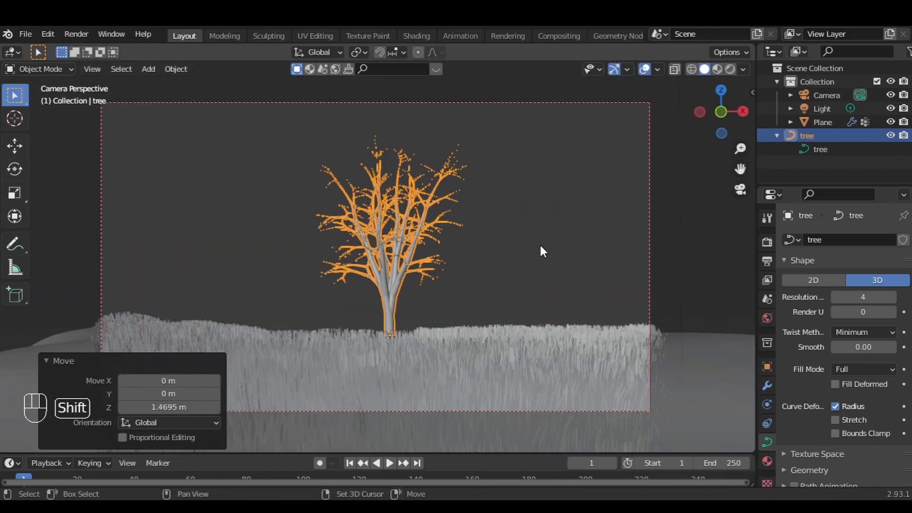
pyautogui.press('Tab')
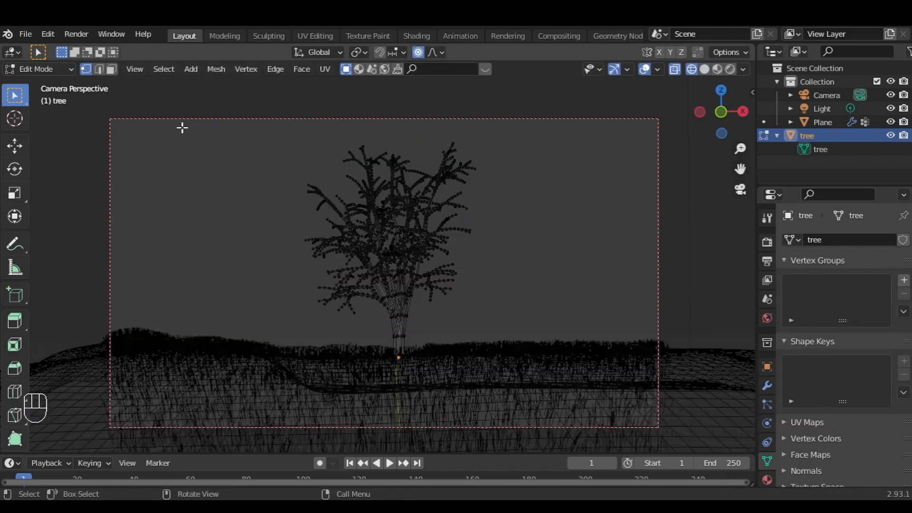
# Step: Add a leaf hair particle system rendering Plane.001, with scale, hair length and simple children set
pyautogui.moveTo(181, 127); pyautogui.dragTo(540, 301)
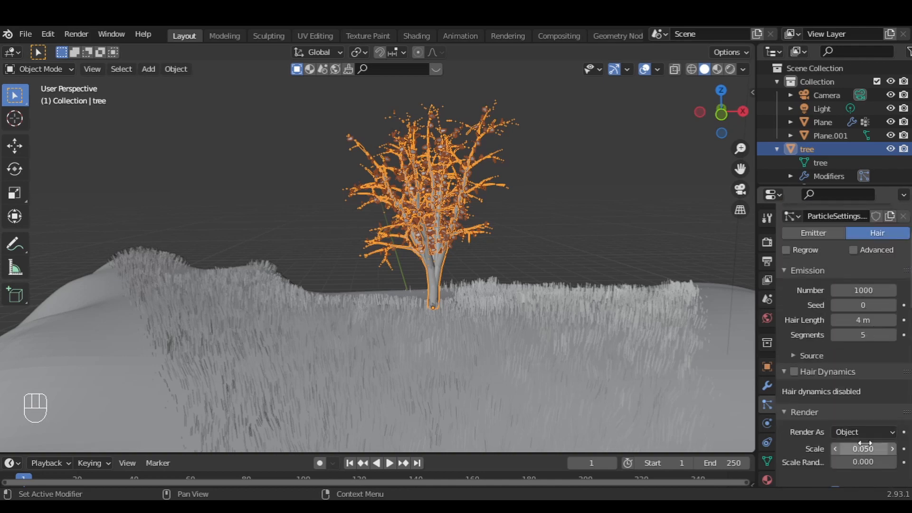
pyautogui.click(801, 355)
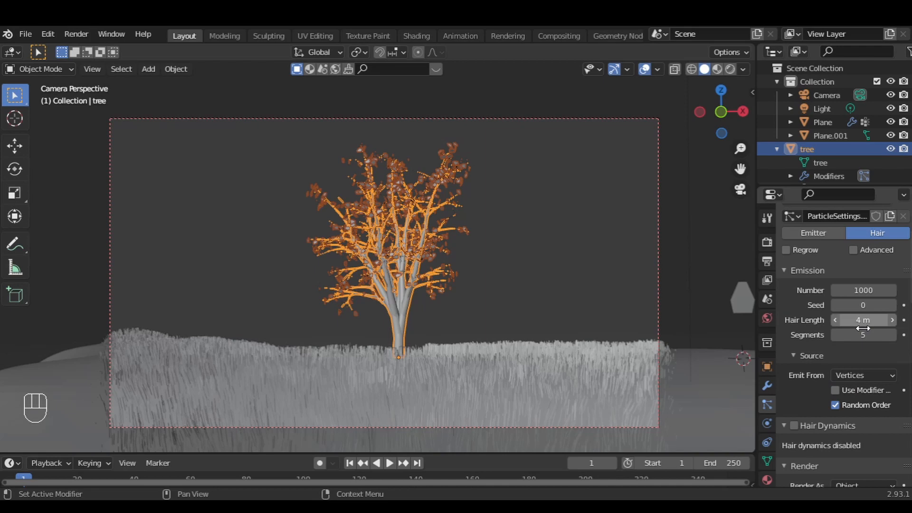
pyautogui.click(845, 343)
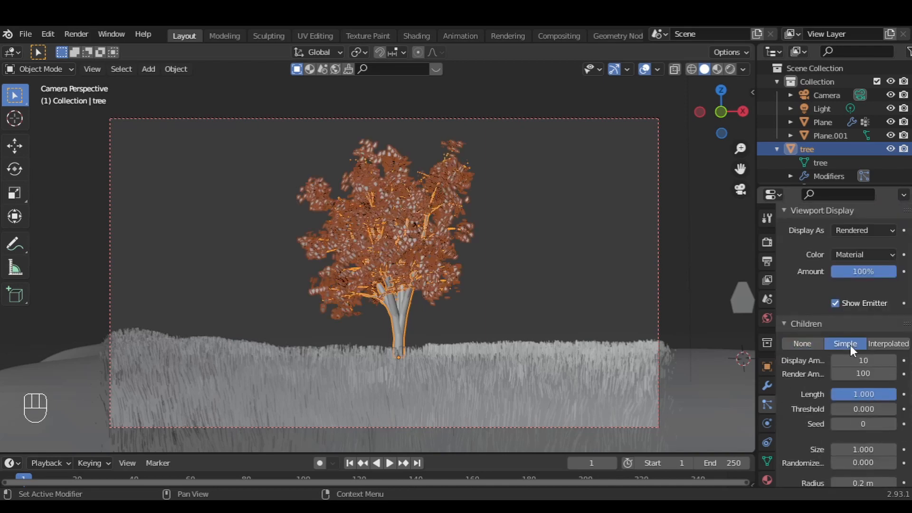
pyautogui.moveTo(863, 360)
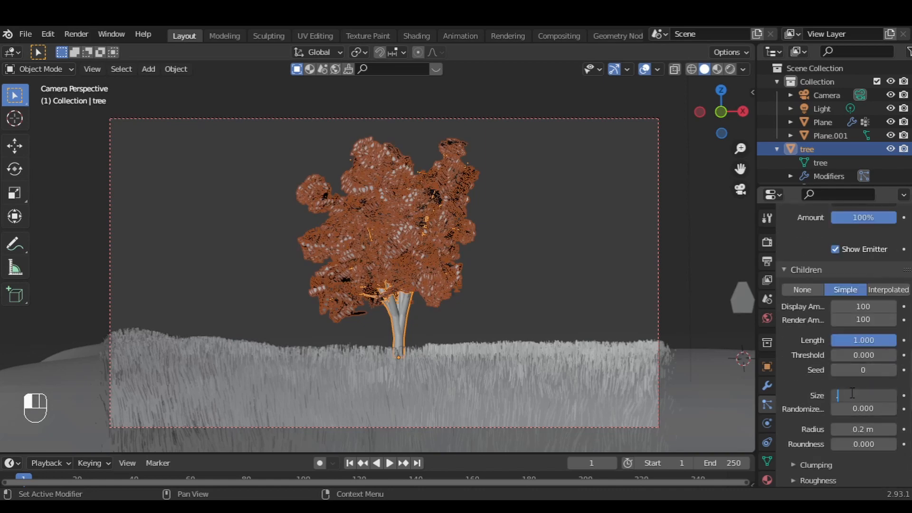
pyautogui.click(416, 36)
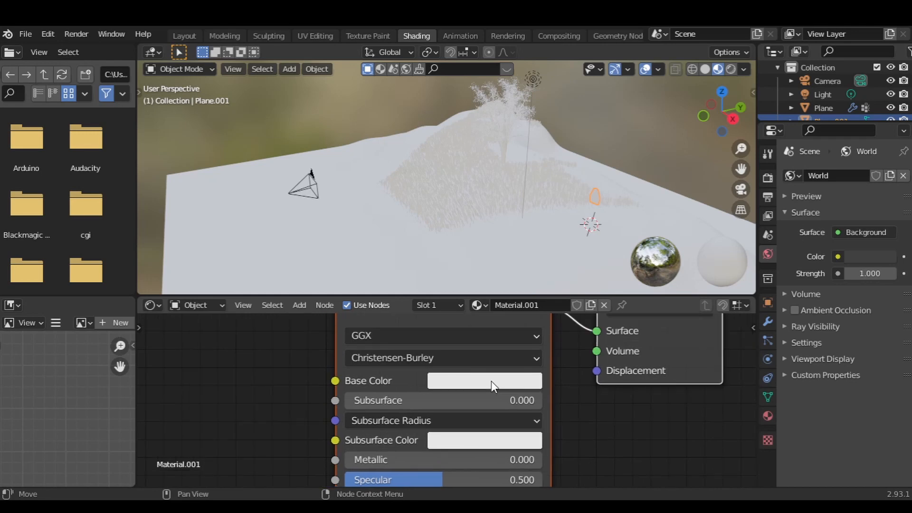
# Step: Give the leaf material a pink base color and mix shader factor, then return to Layout
pyautogui.click(484, 381)
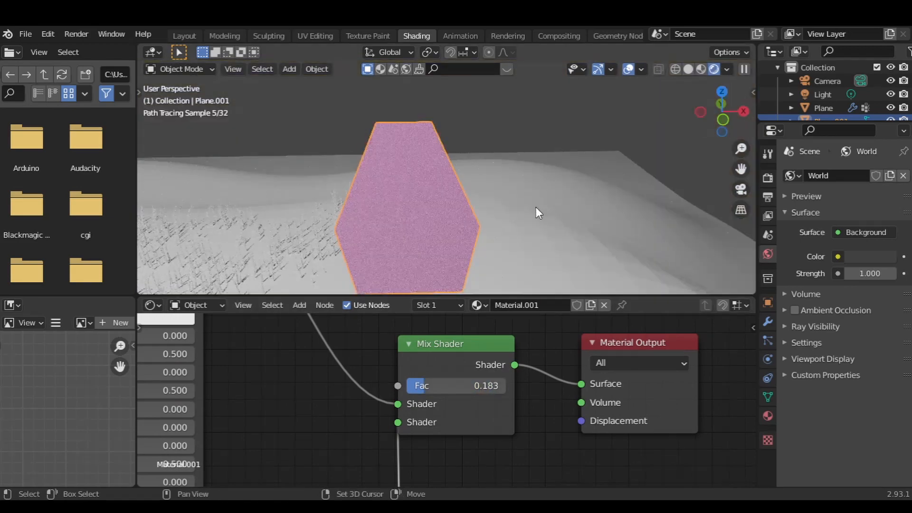
pyautogui.click(184, 36)
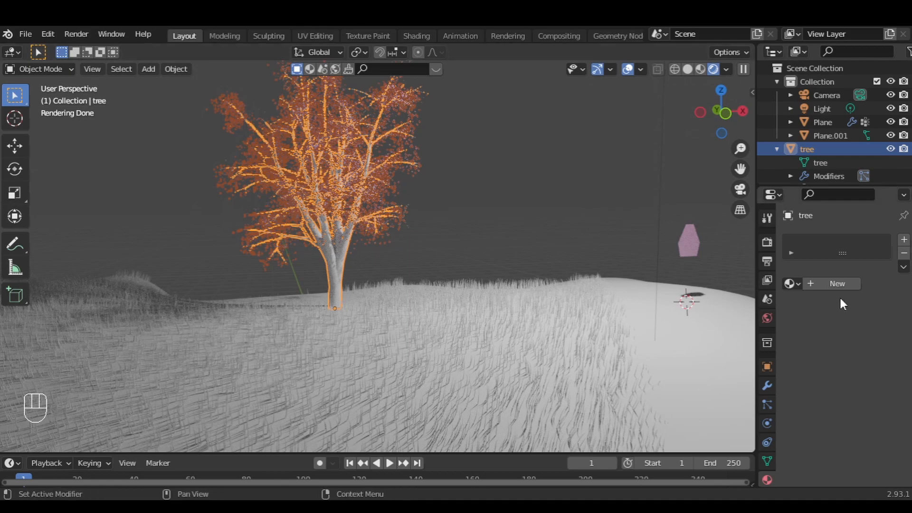
# Step: Assign Oak_Bark to the tree and Mossy_Forest to the ground plane
pyautogui.click(790, 284)
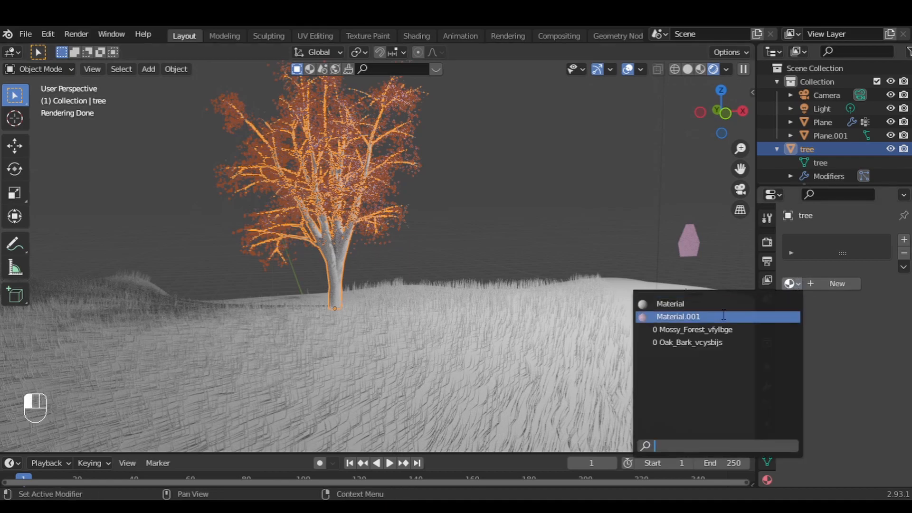
pyautogui.click(691, 342)
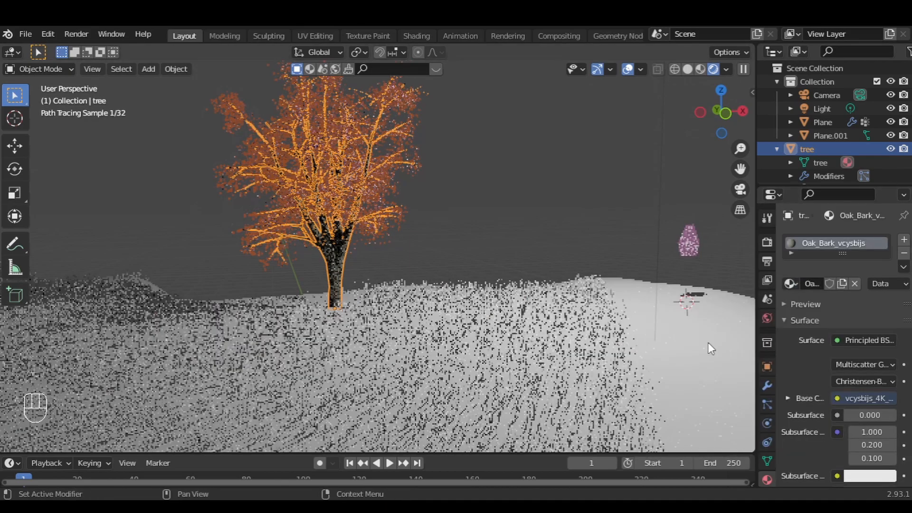
pyautogui.click(416, 36)
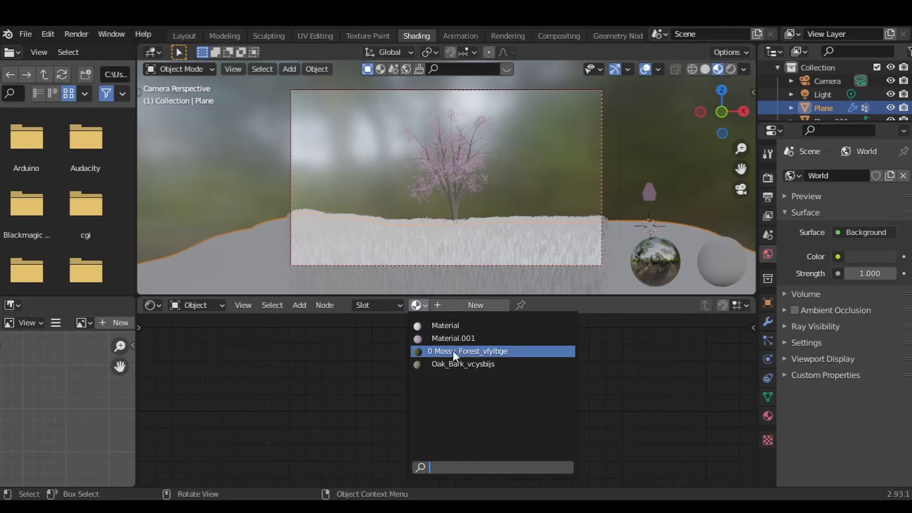
pyautogui.click(468, 351)
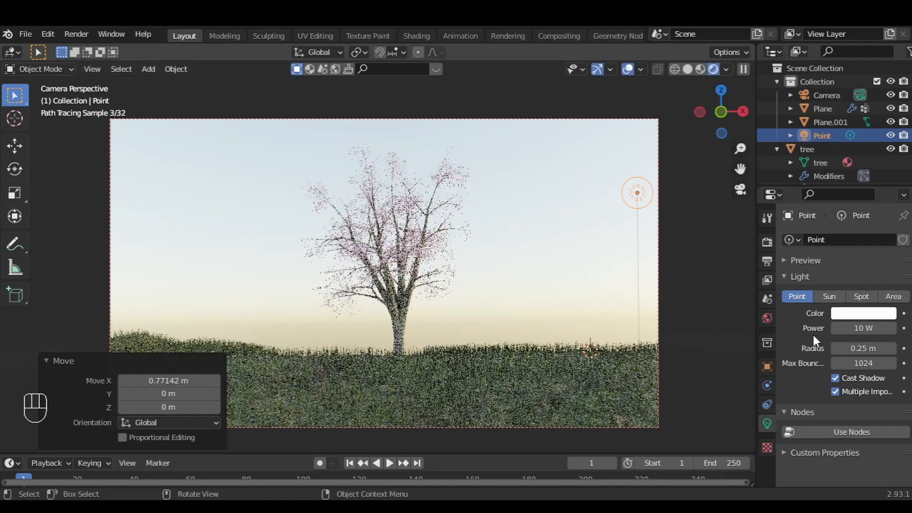
# Step: Make the point light orange, 10000 W, 1 m radius, and enable Import Images as Planes
pyautogui.click(863, 313)
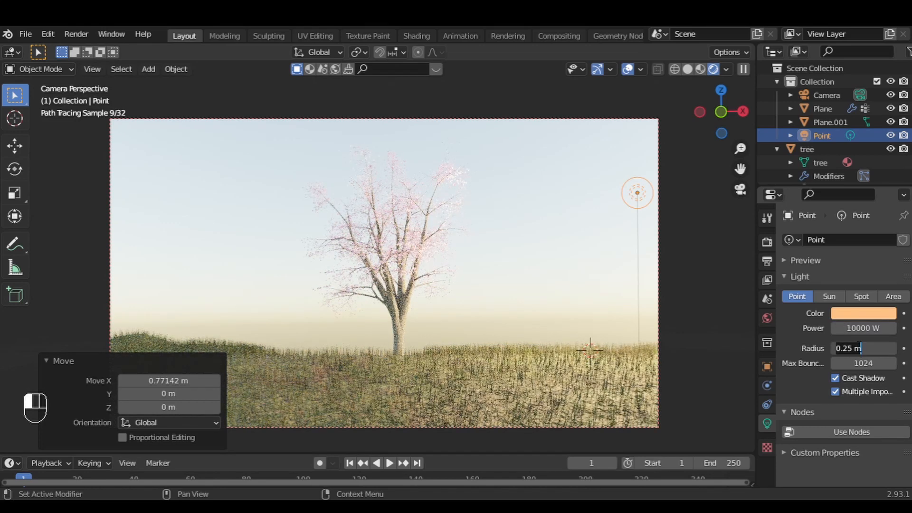
pyautogui.write('1 m')
pyautogui.write('image')
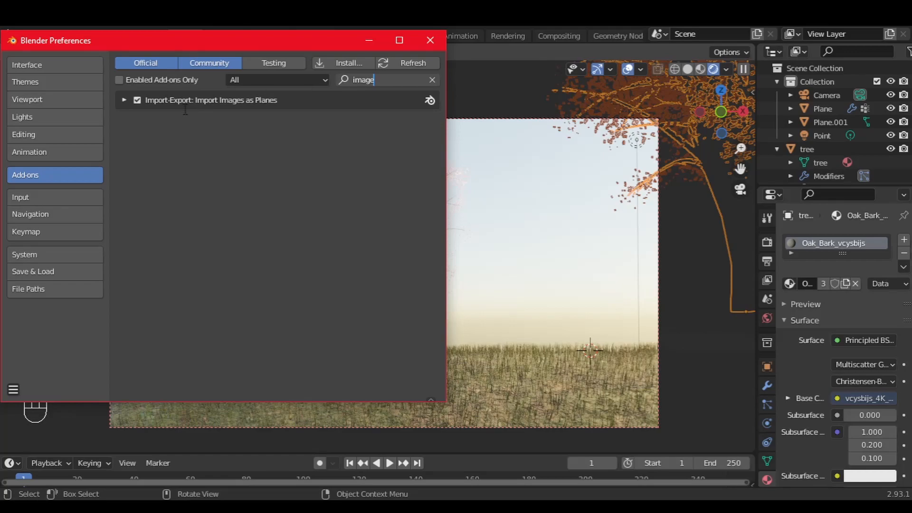
# Step: Close preferences and import godrayss.png as an image plane
pyautogui.click(430, 41)
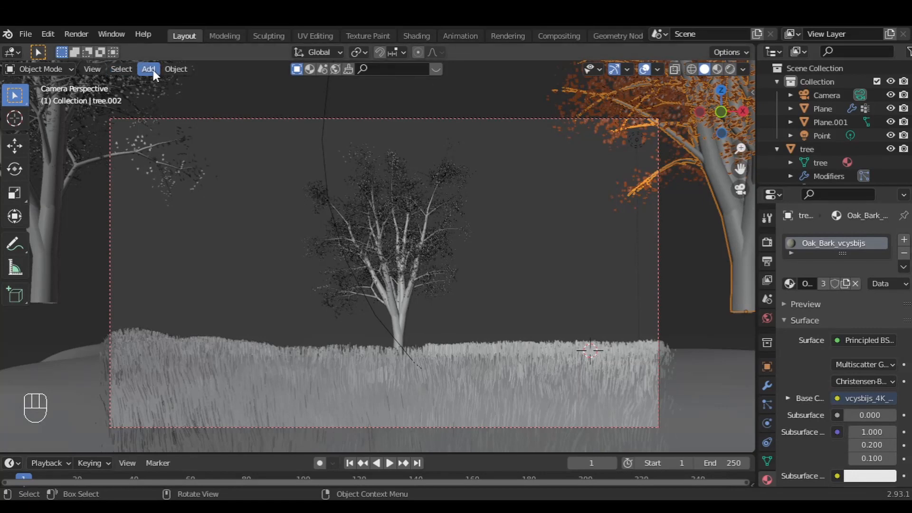
pyautogui.click(149, 69)
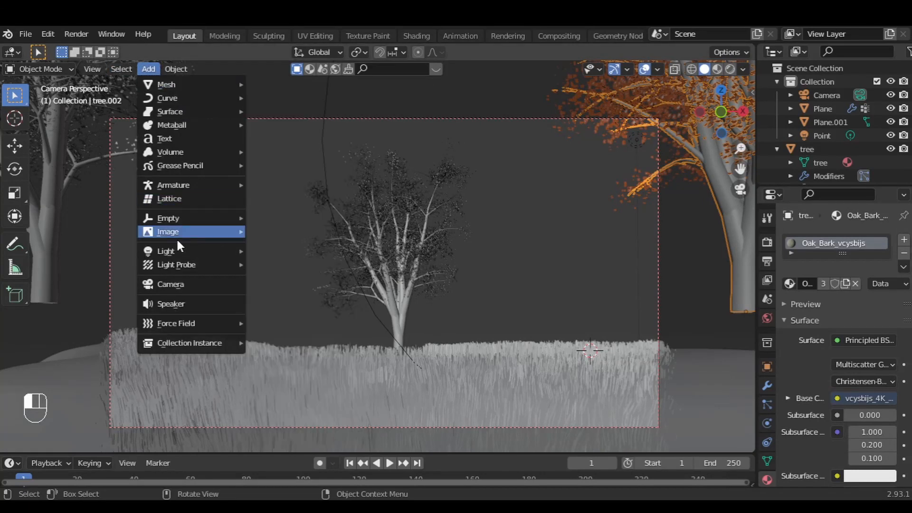
pyautogui.click(167, 232)
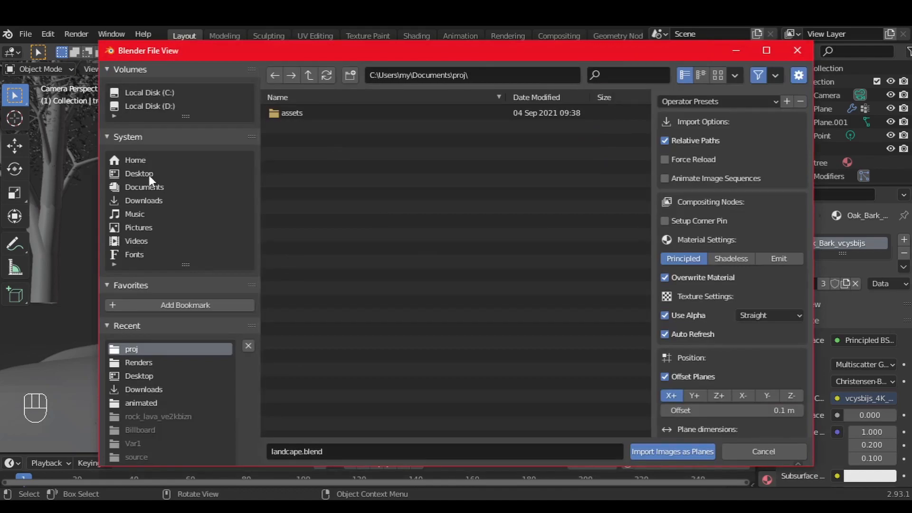
pyautogui.click(672, 451)
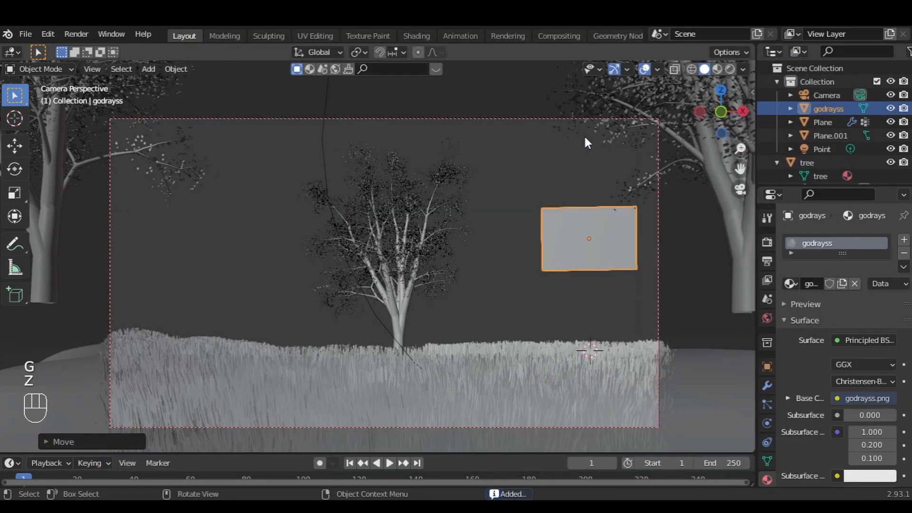
# Step: Enlarge the godrayss plane, move it into the camera frame, and browse color Look presets
pyautogui.click(714, 69)
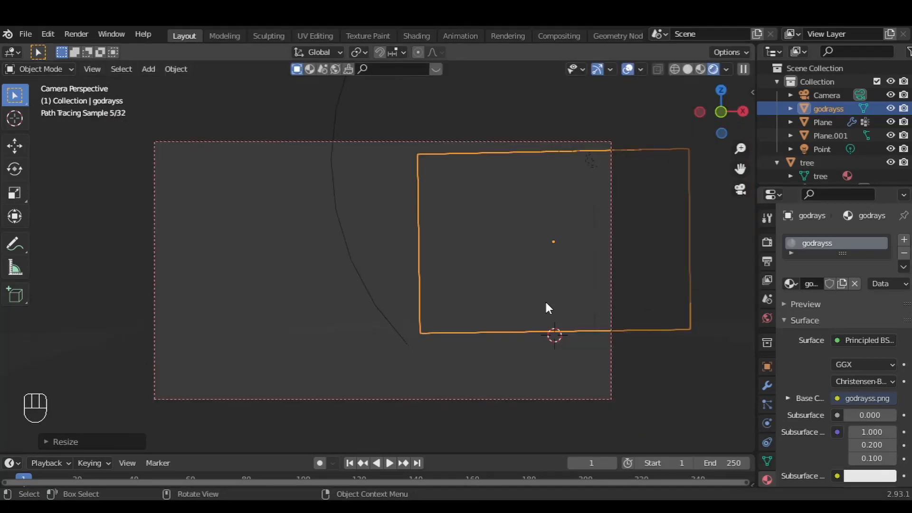
pyautogui.press('g')
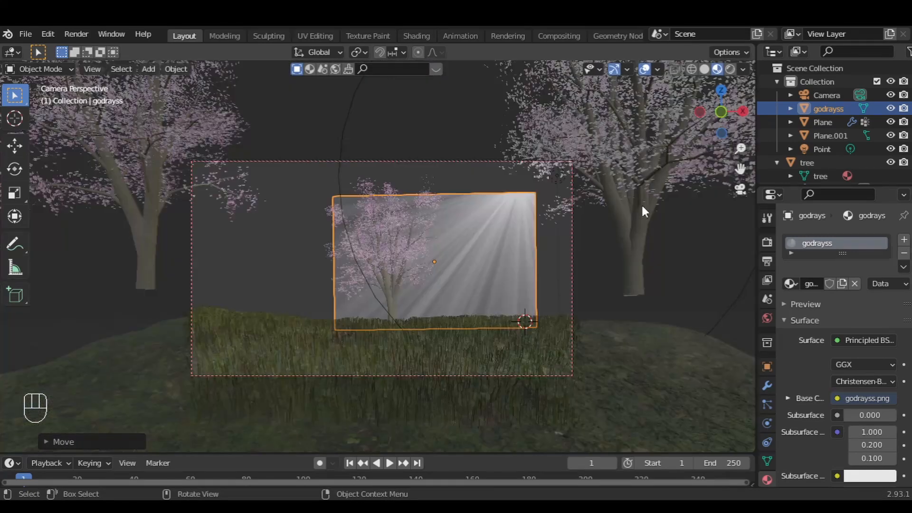
pyautogui.click(873, 409)
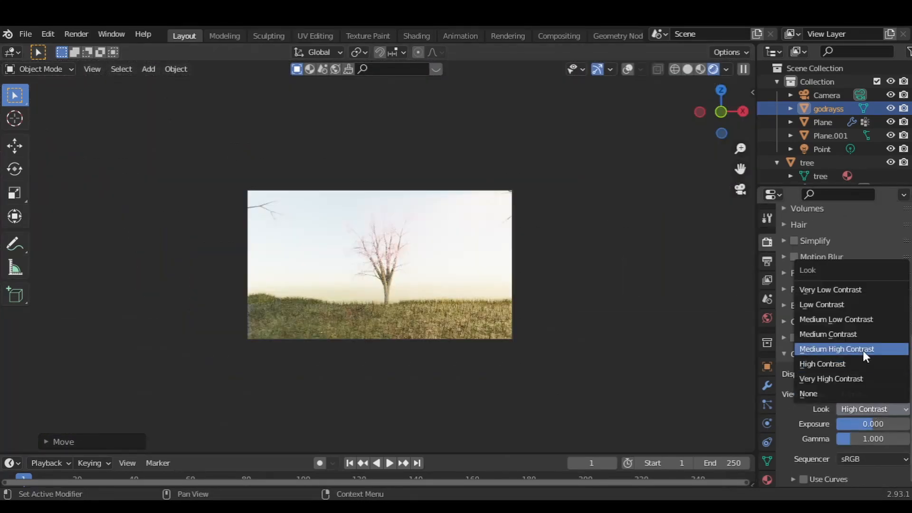
# Step: Apply the Medium High Contrast look and adjust exposure to about 1.98
pyautogui.click(836, 348)
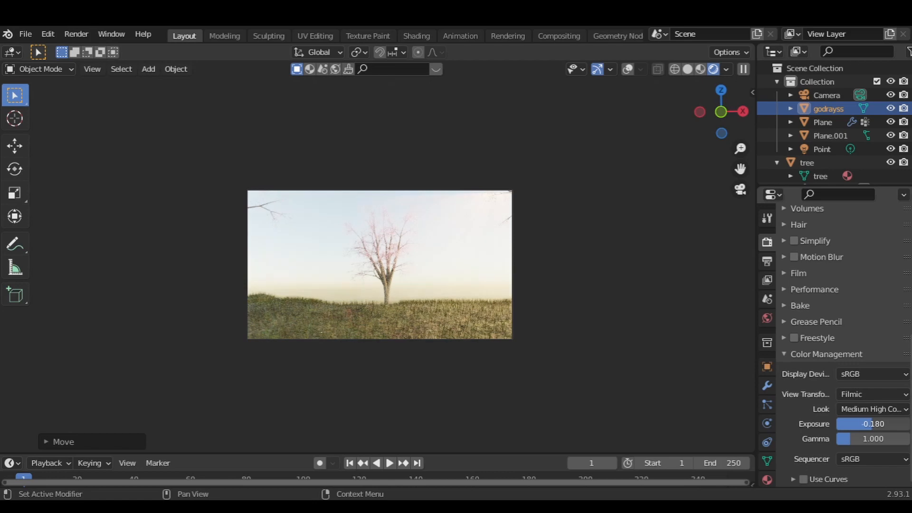
pyautogui.moveTo(873, 423); pyautogui.dragTo(850, 423)
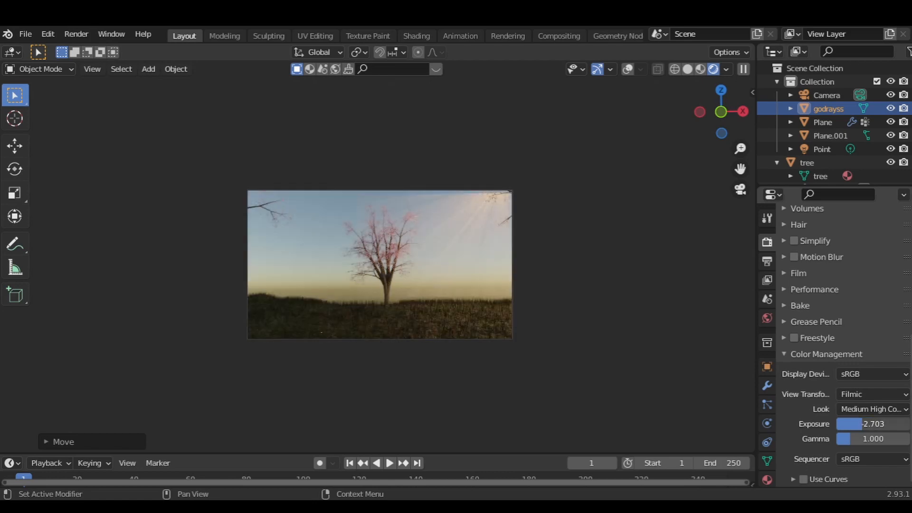
pyautogui.moveTo(866, 424); pyautogui.dragTo(850, 423)
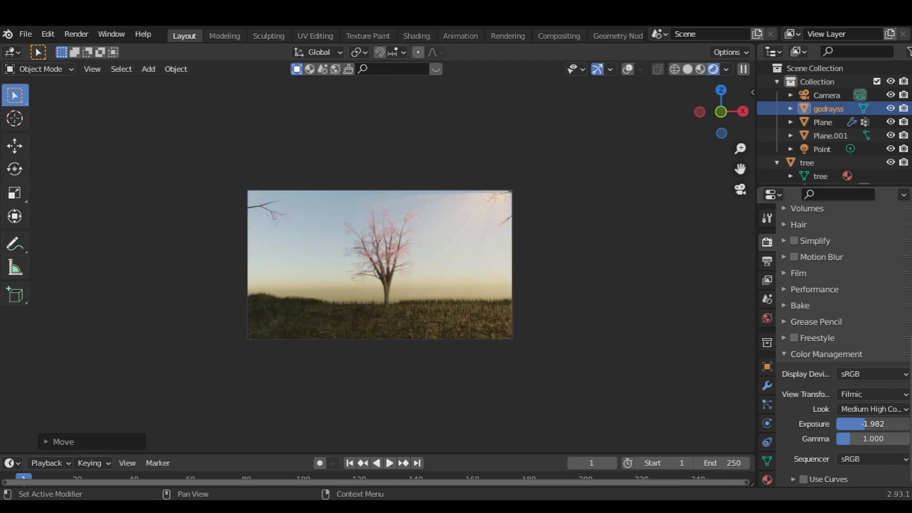